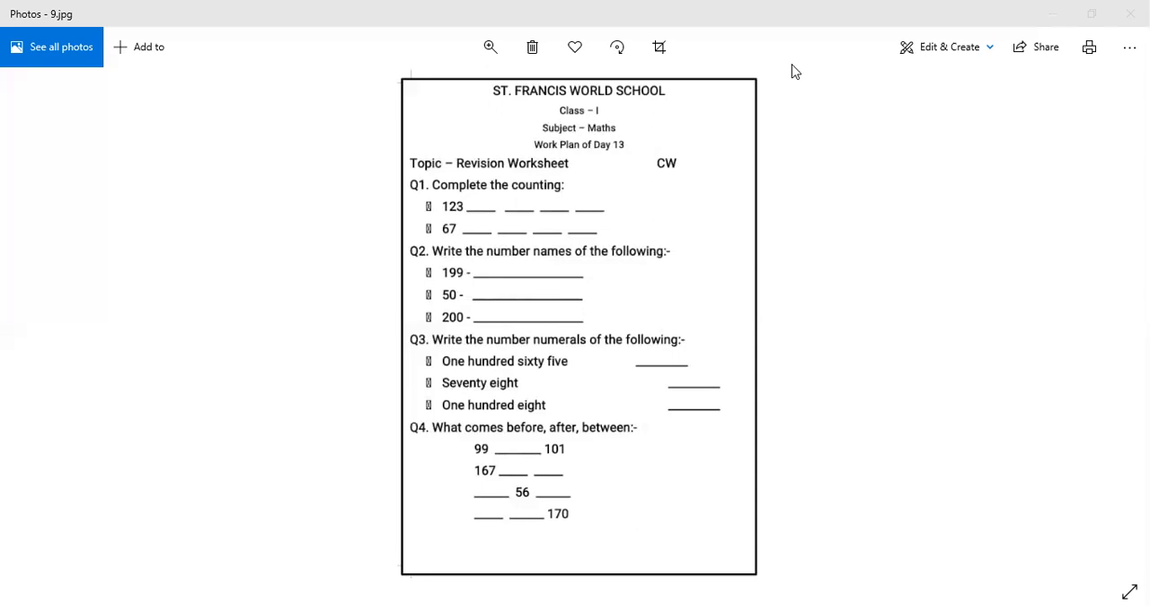
mouse_move(466, 198)
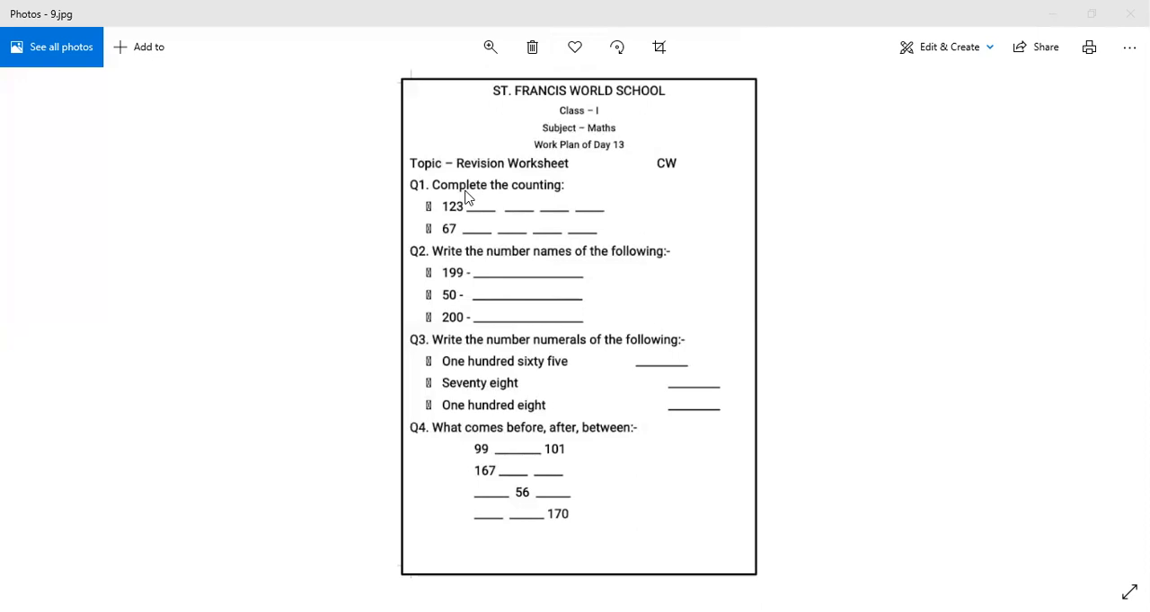
mouse_move(551, 198)
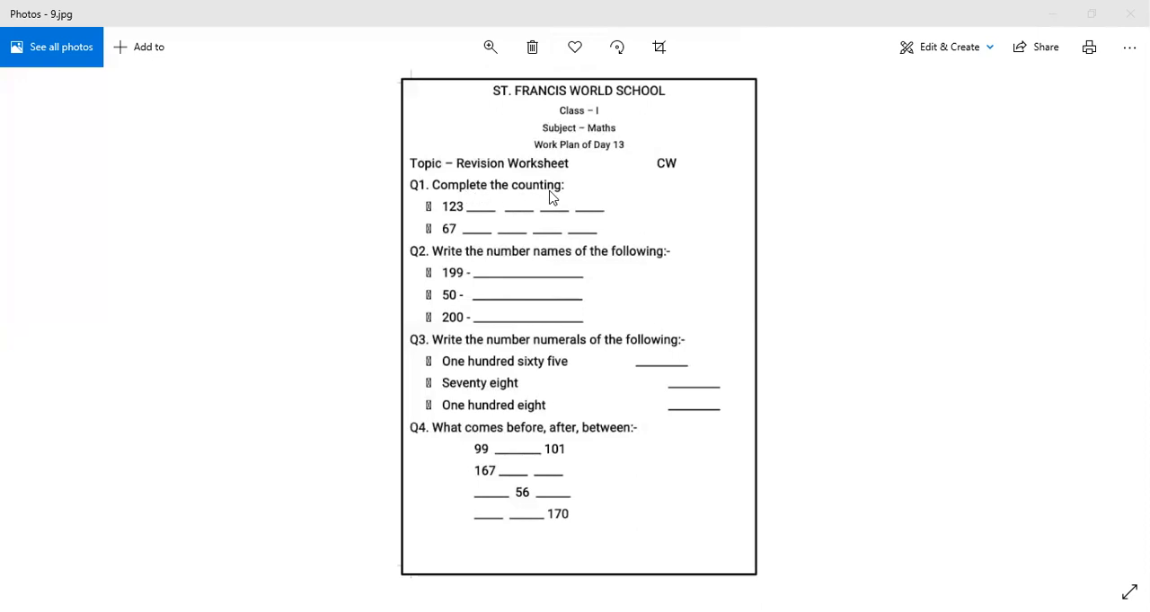
mouse_move(459, 226)
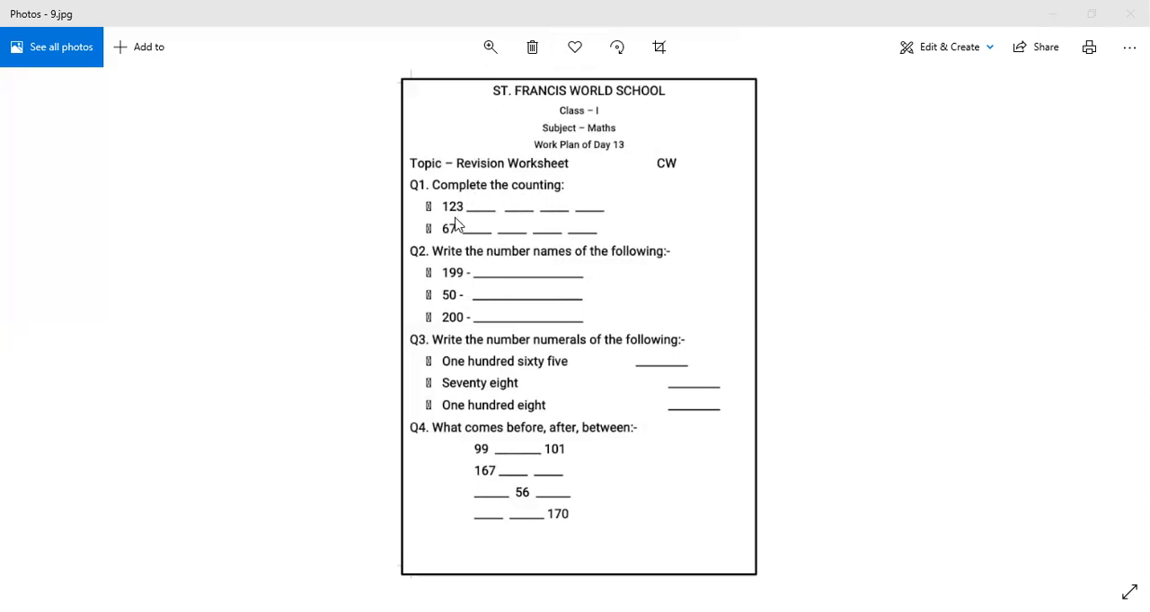
mouse_move(528, 220)
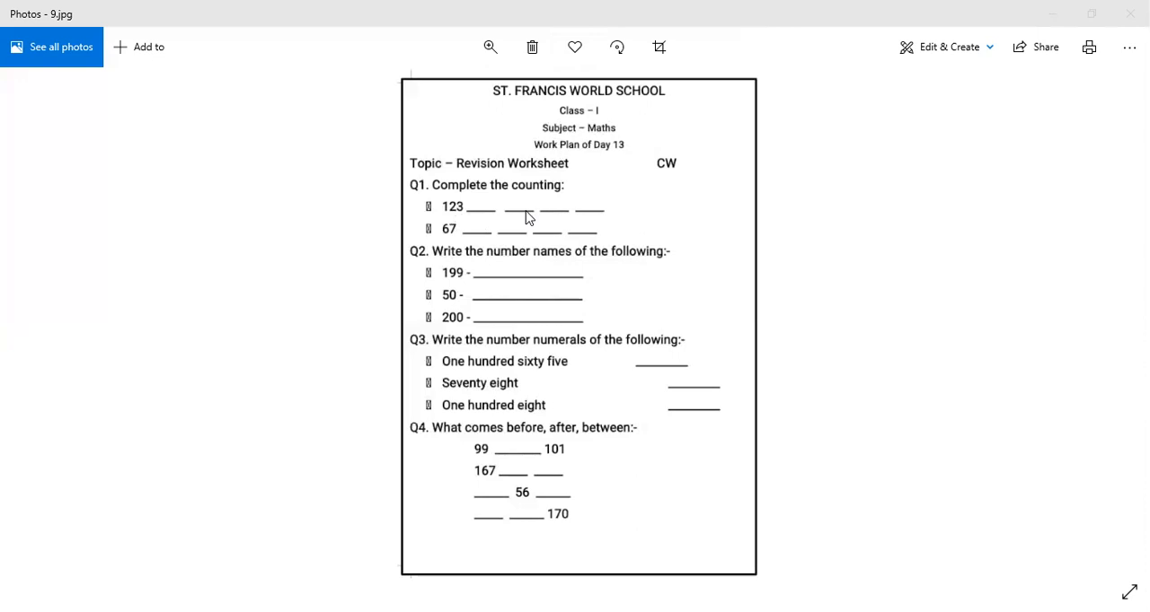
mouse_move(516, 196)
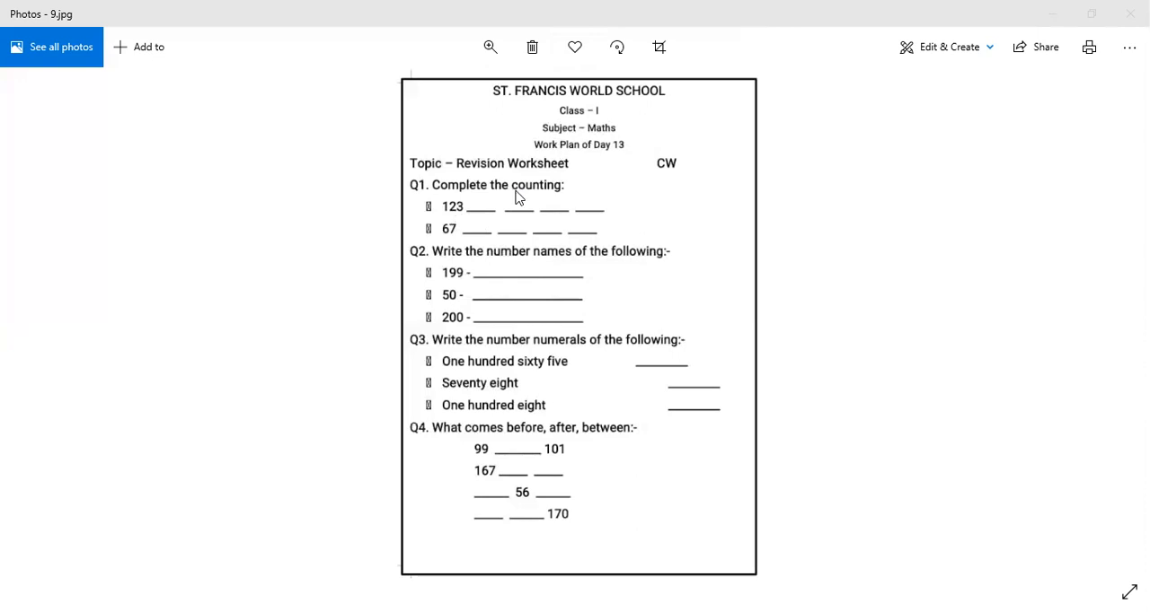
mouse_move(651, 223)
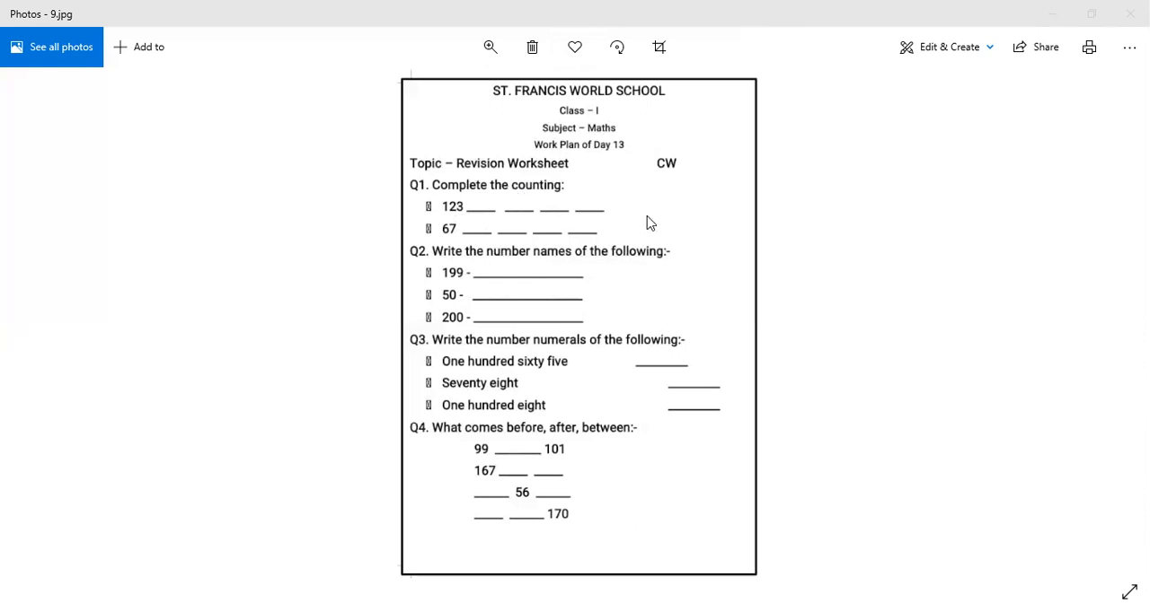
mouse_move(617, 220)
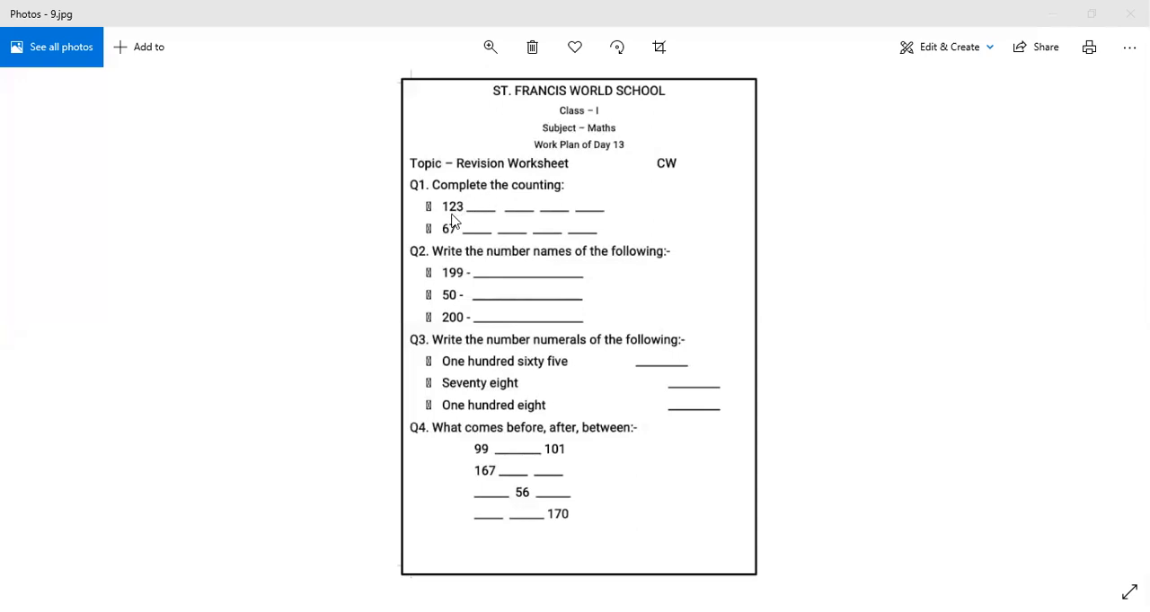
mouse_move(459, 221)
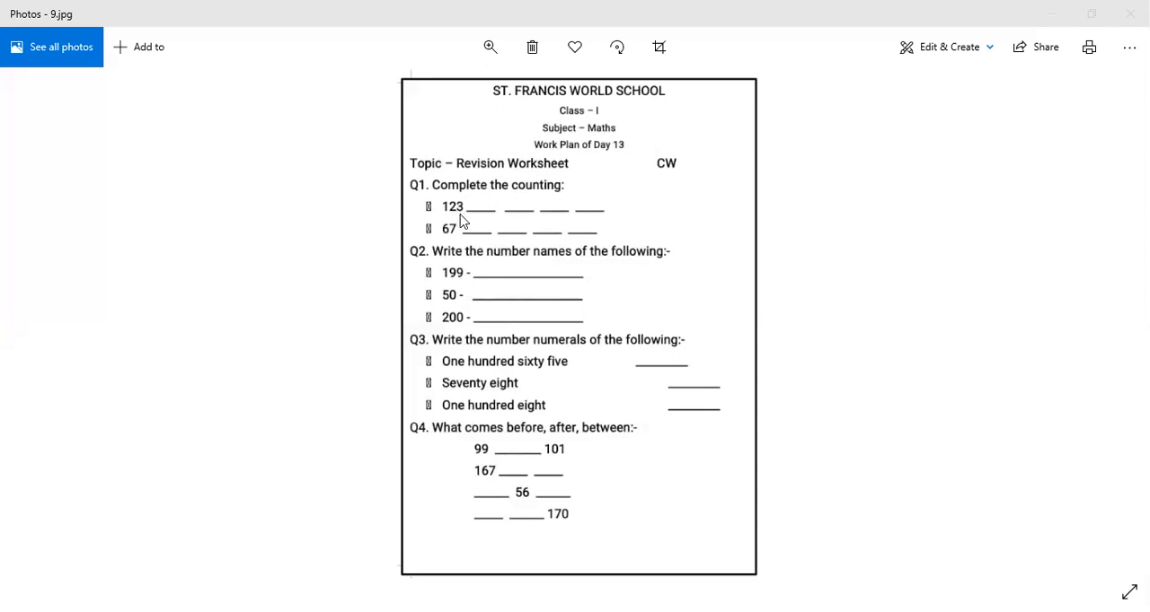
mouse_move(456, 218)
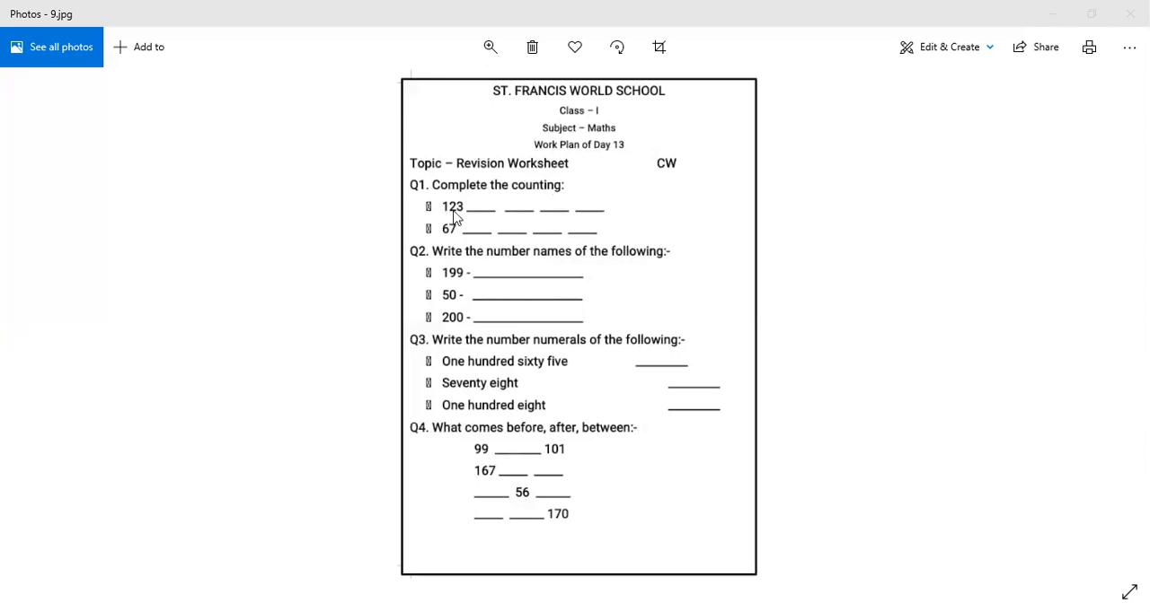
mouse_move(464, 219)
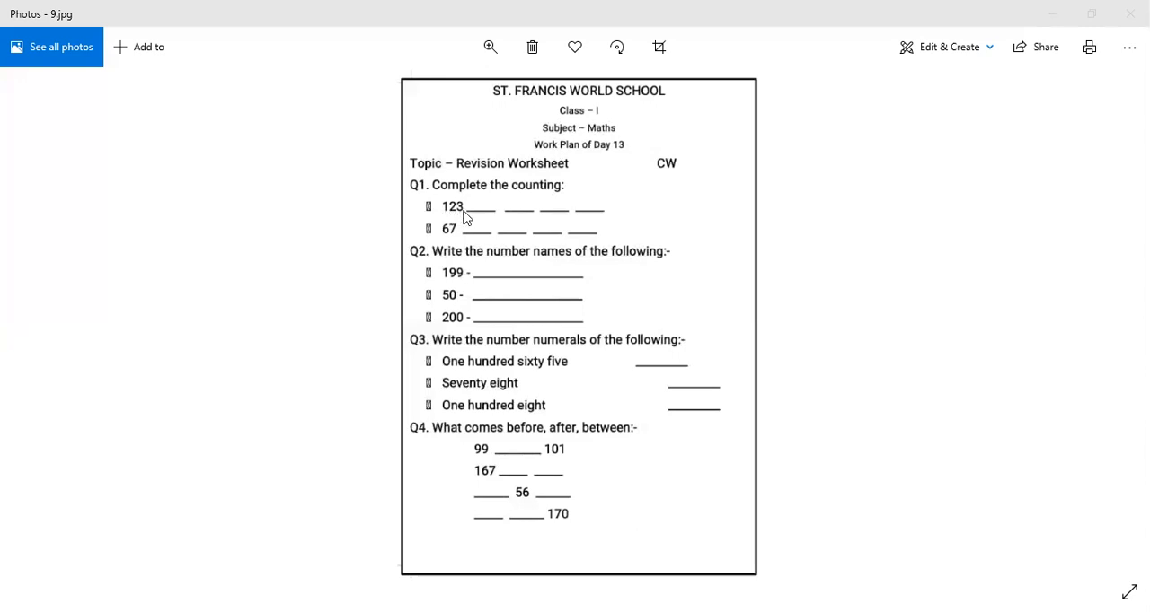
mouse_move(489, 46)
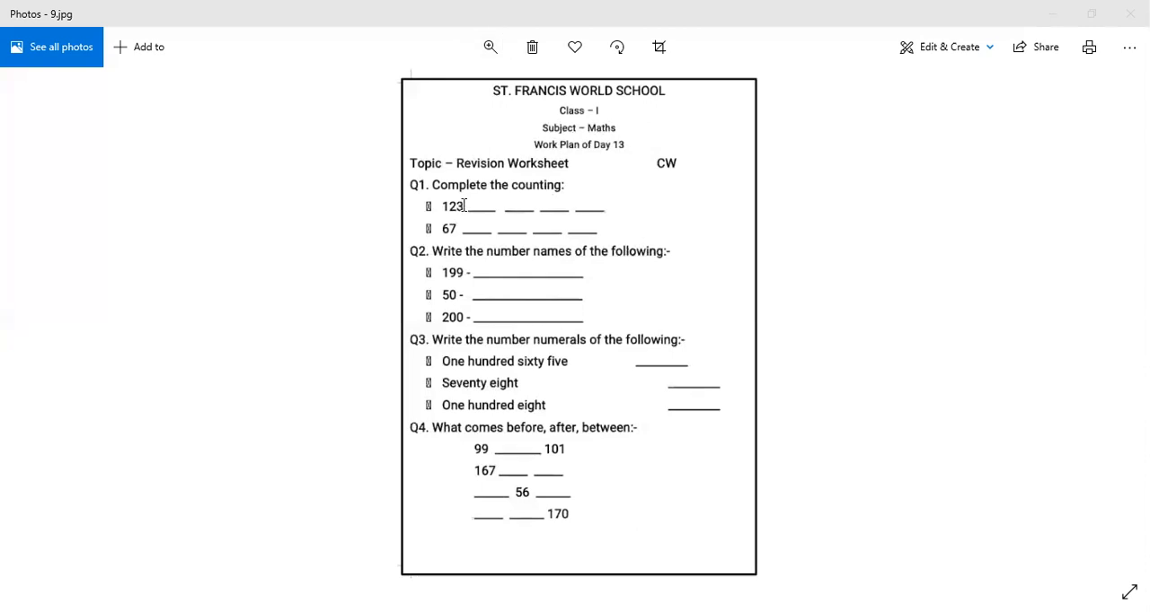
text(124)
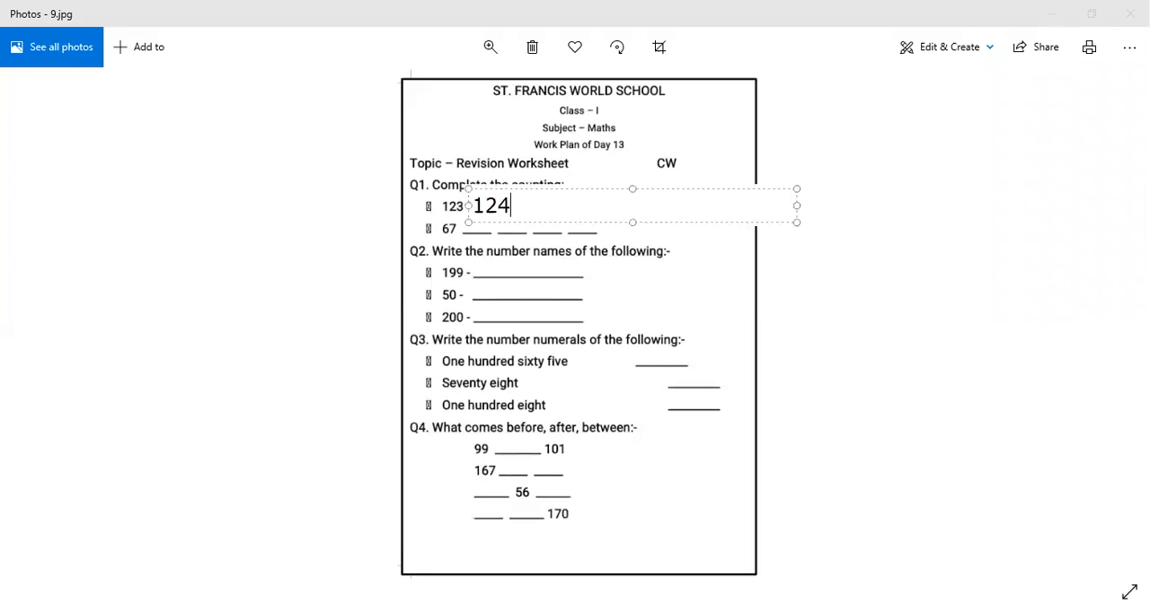
text(,)
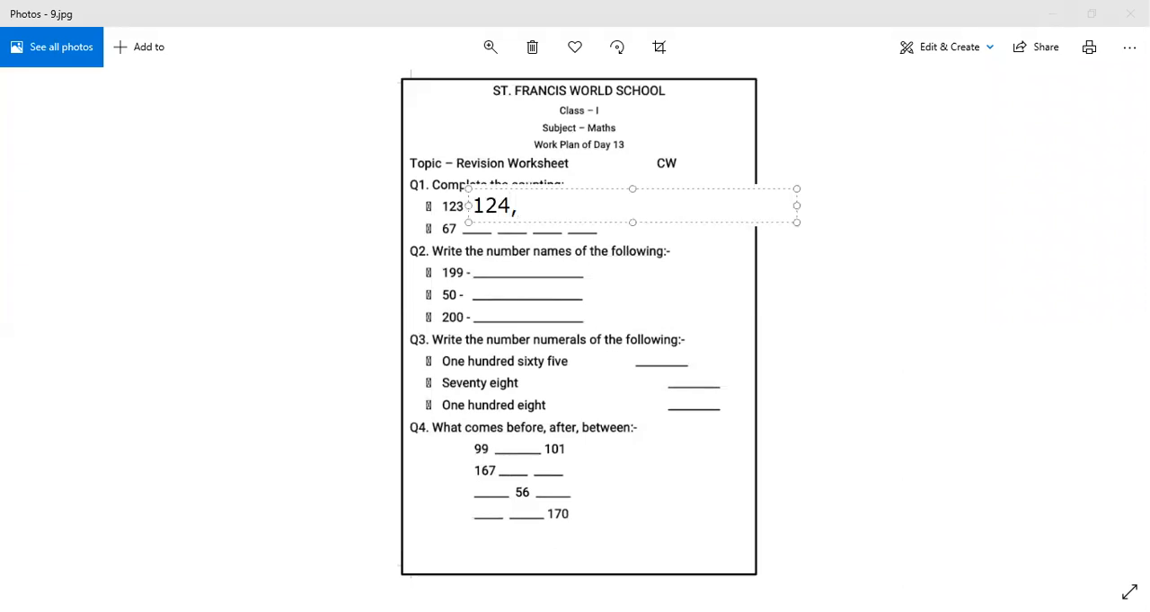
text(125,)
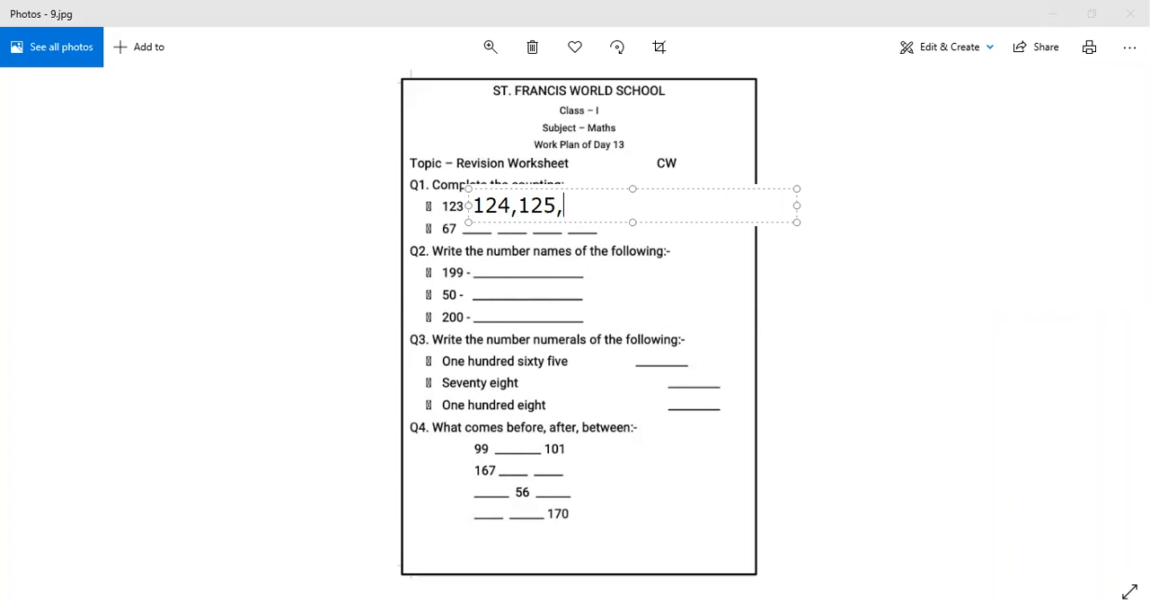
text(126)
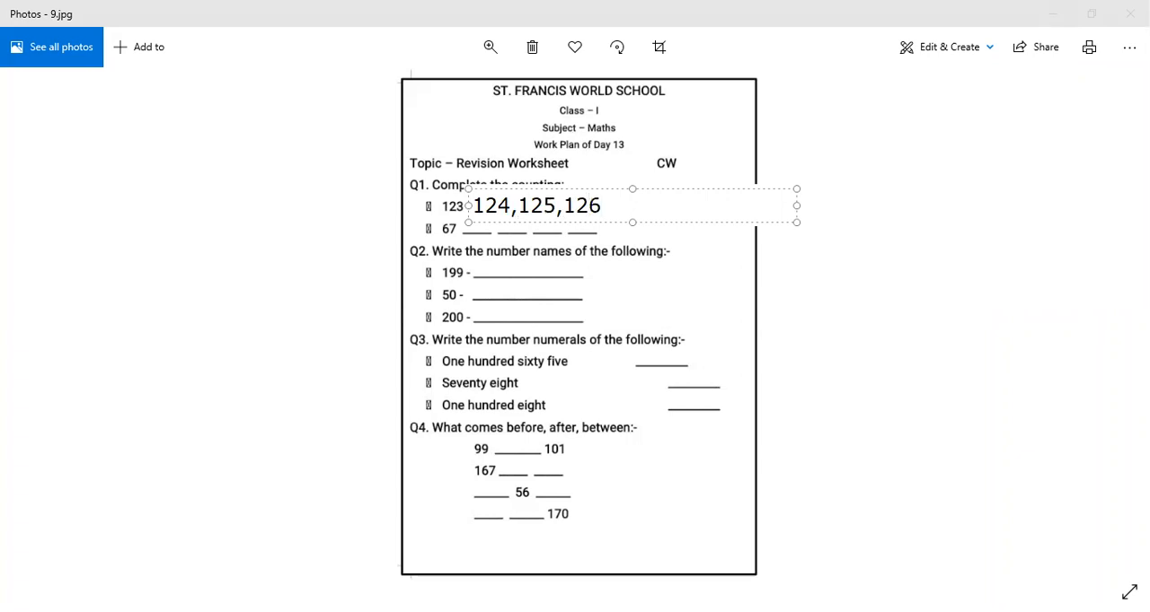
text(,1)
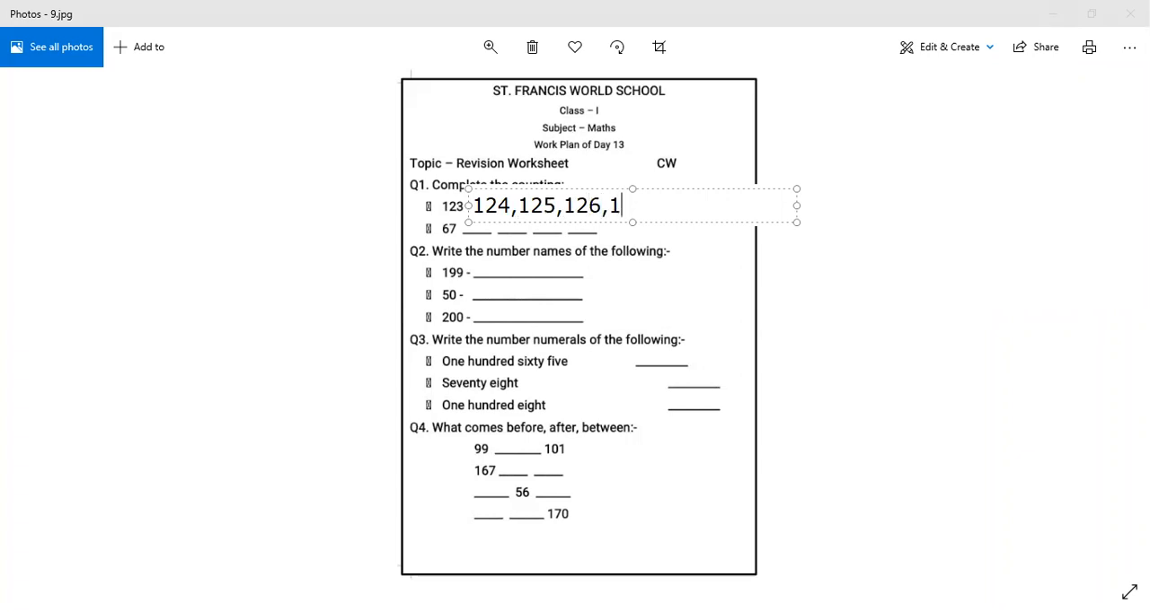
text(27)
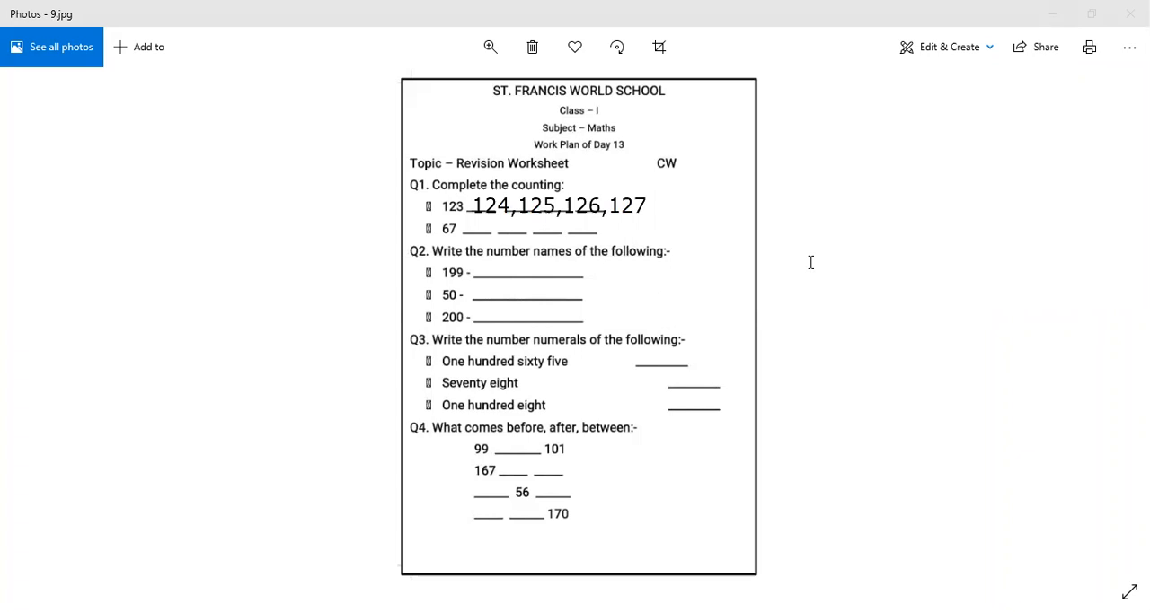
mouse_move(515, 227)
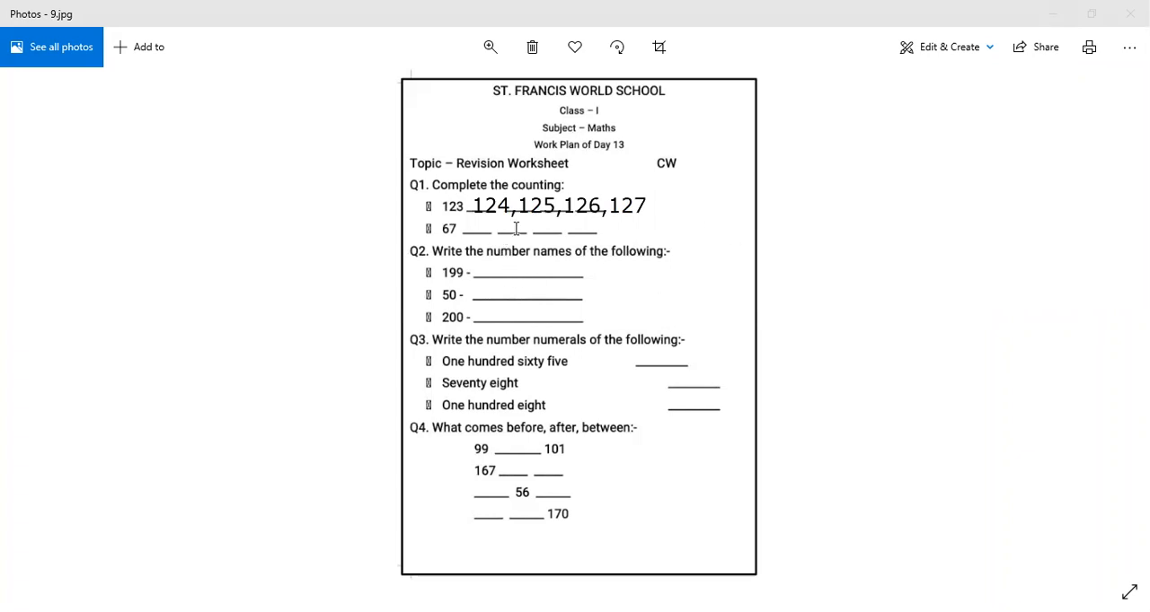
mouse_move(467, 257)
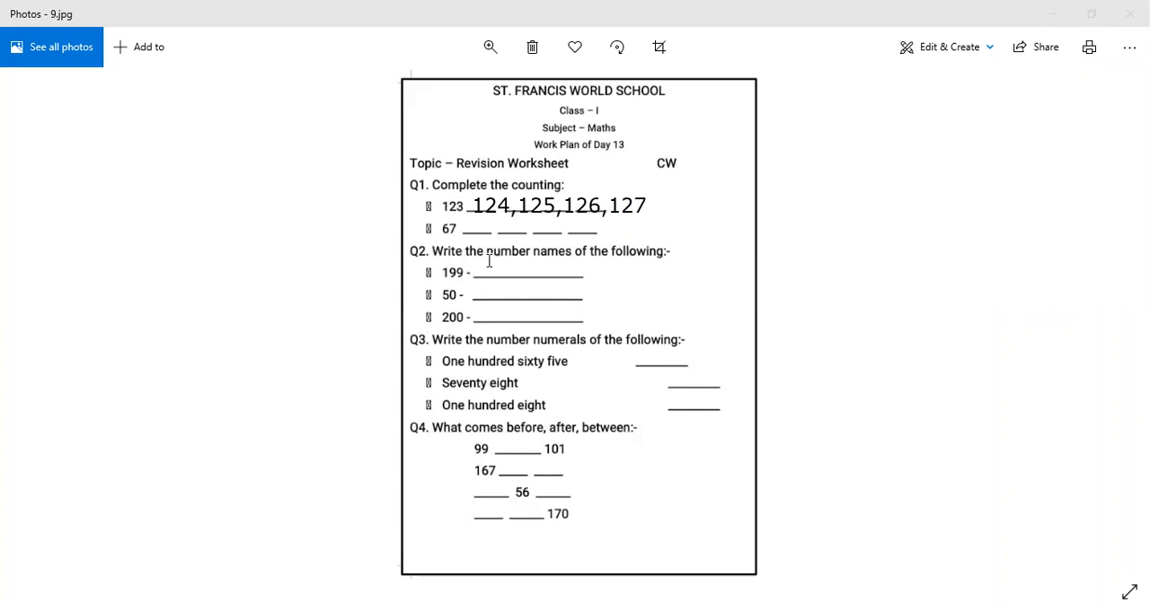
mouse_move(637, 257)
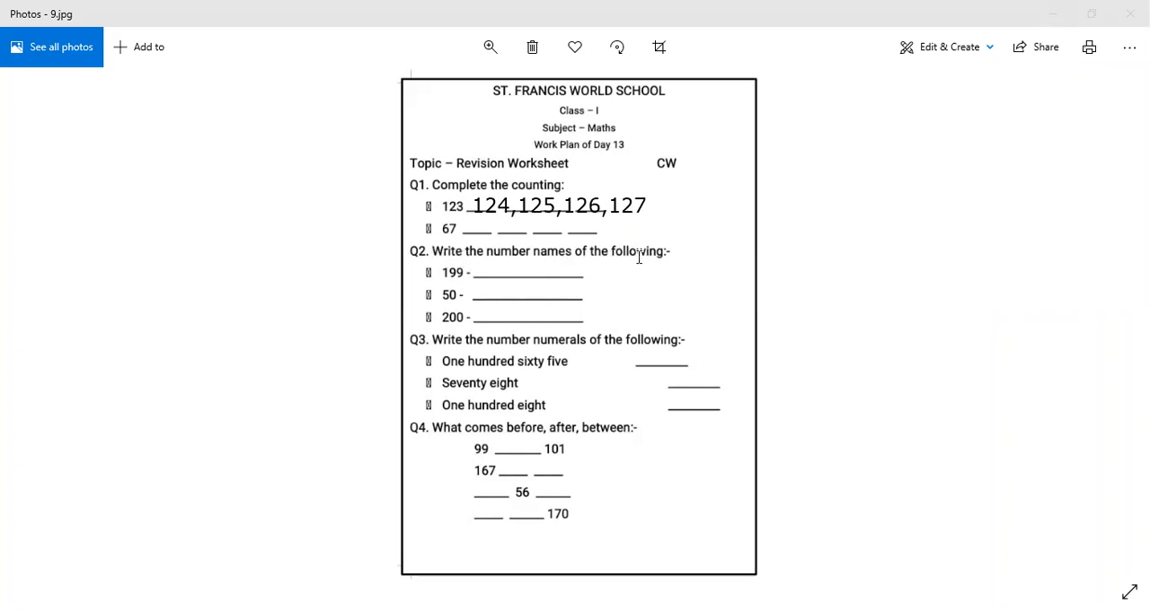
mouse_move(648, 256)
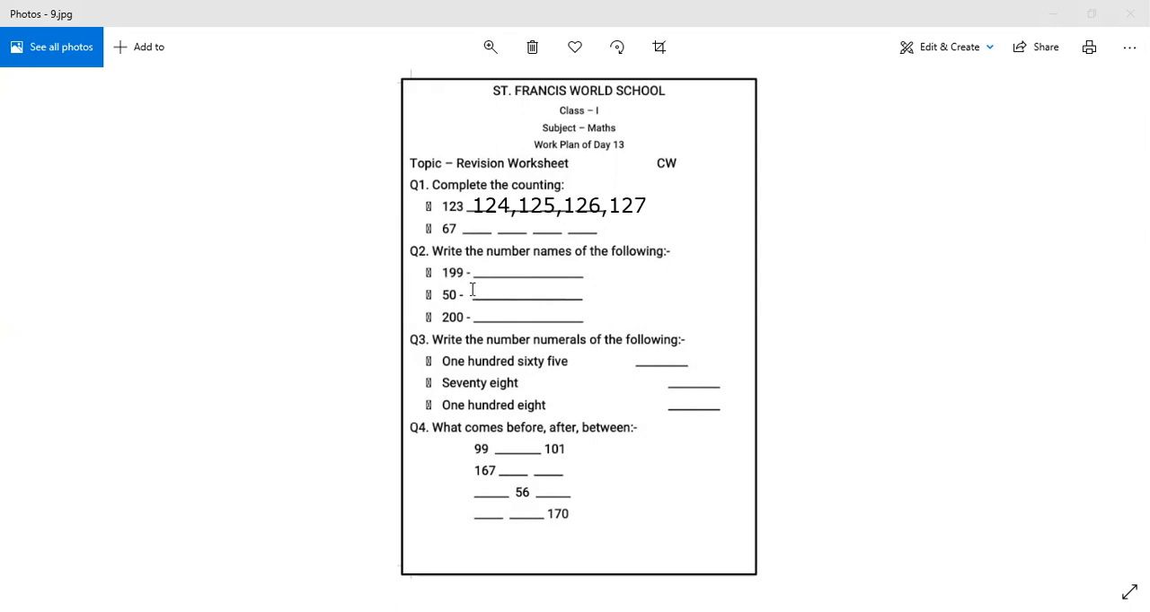
mouse_move(410, 150)
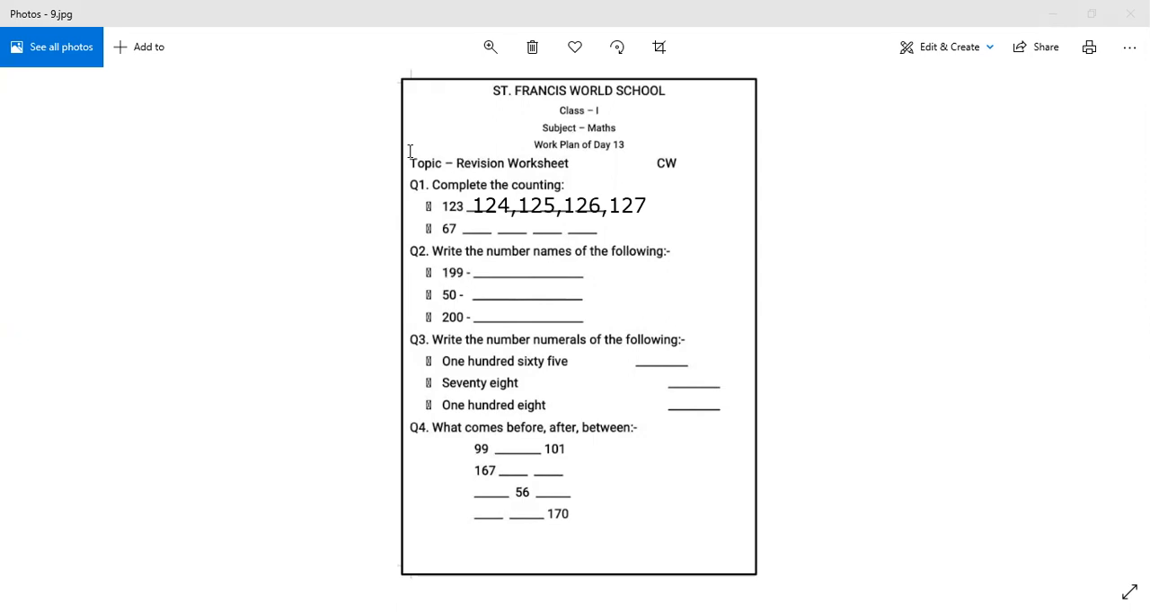
mouse_move(474, 269)
text(O)
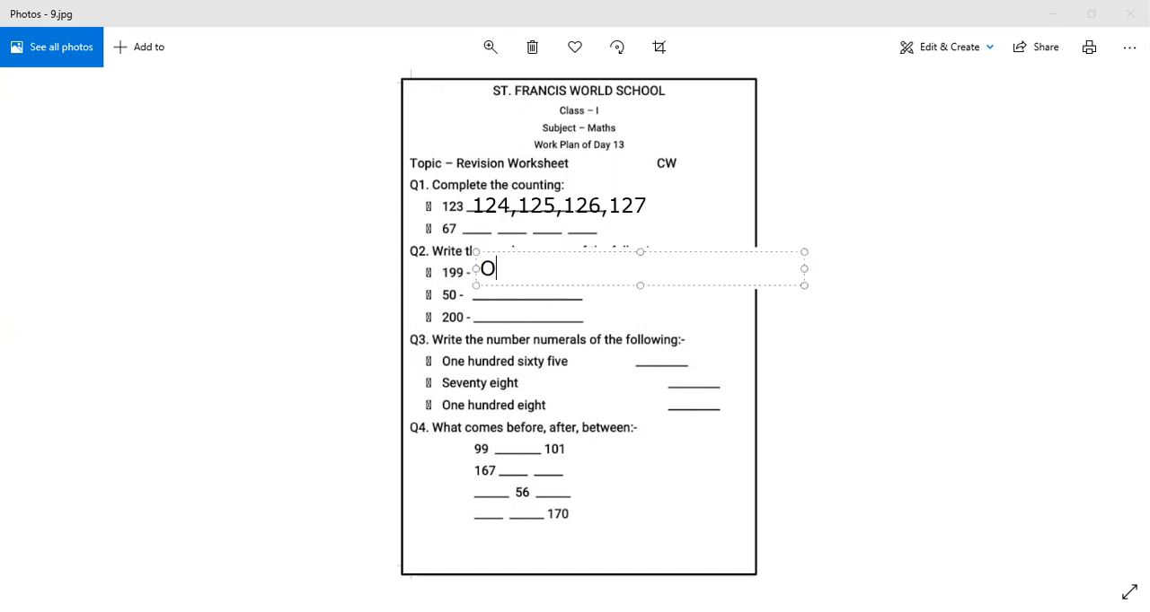
text(ne)
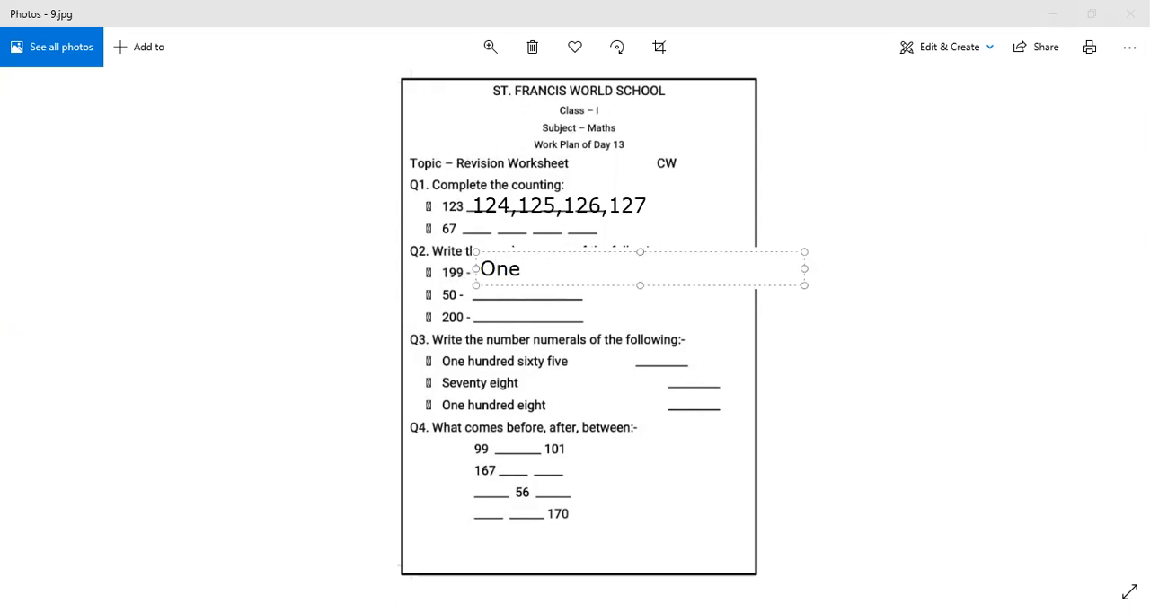
text(hundred)
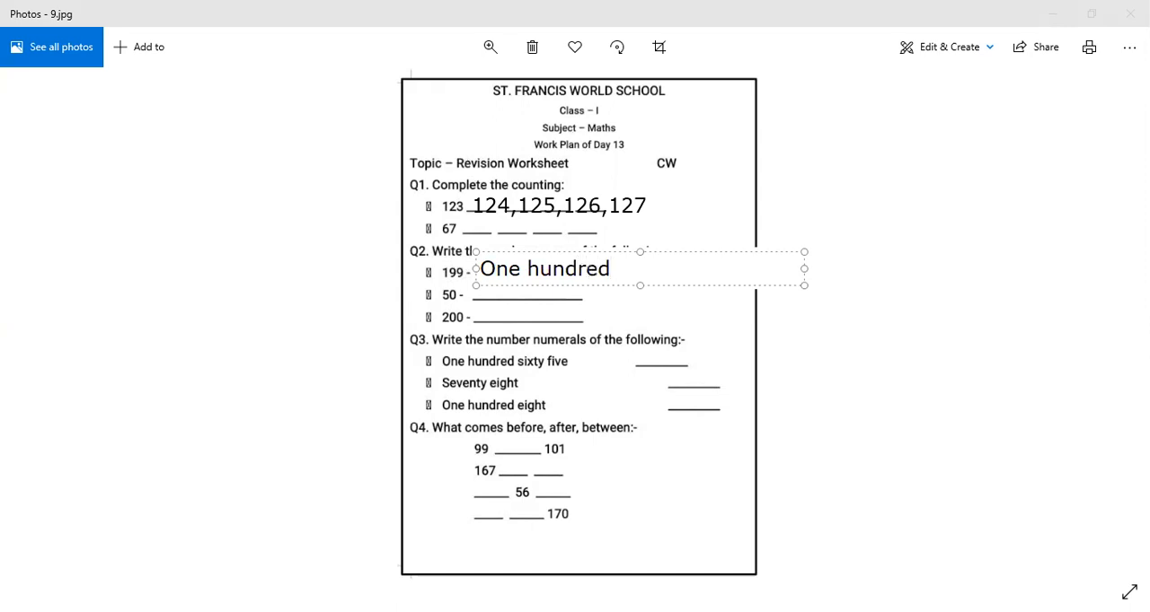
text(ninety)
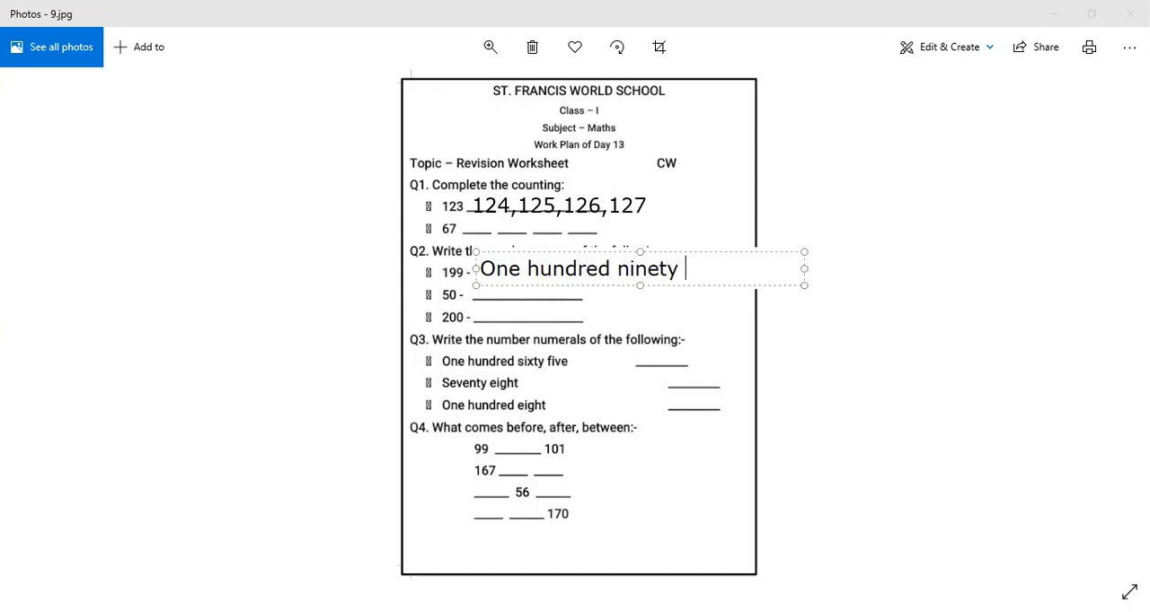
text(nine)
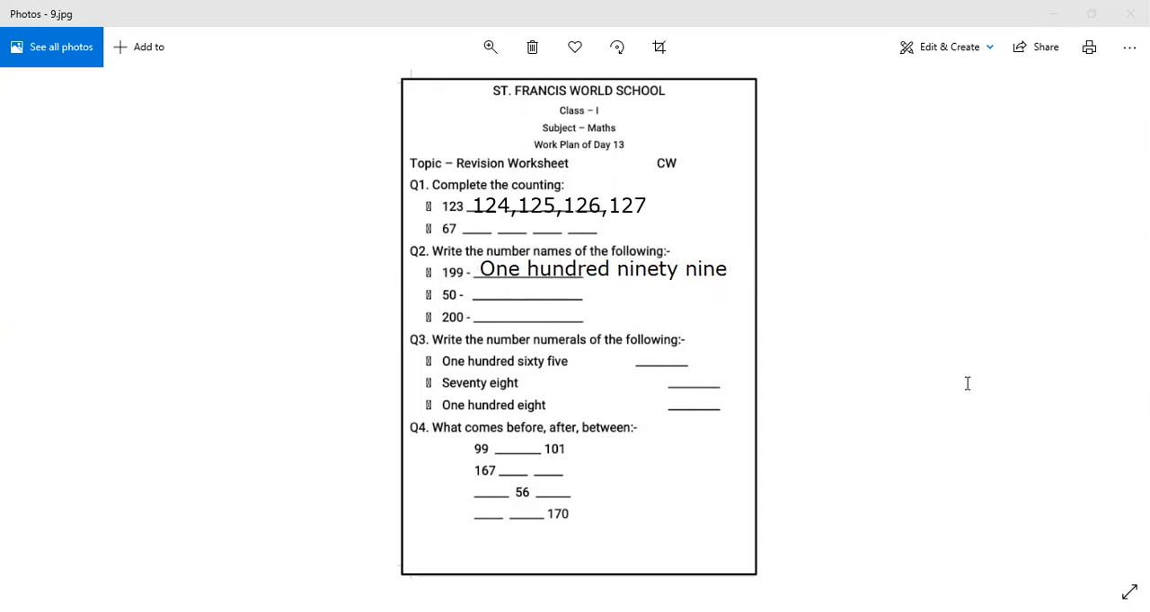
mouse_move(564, 301)
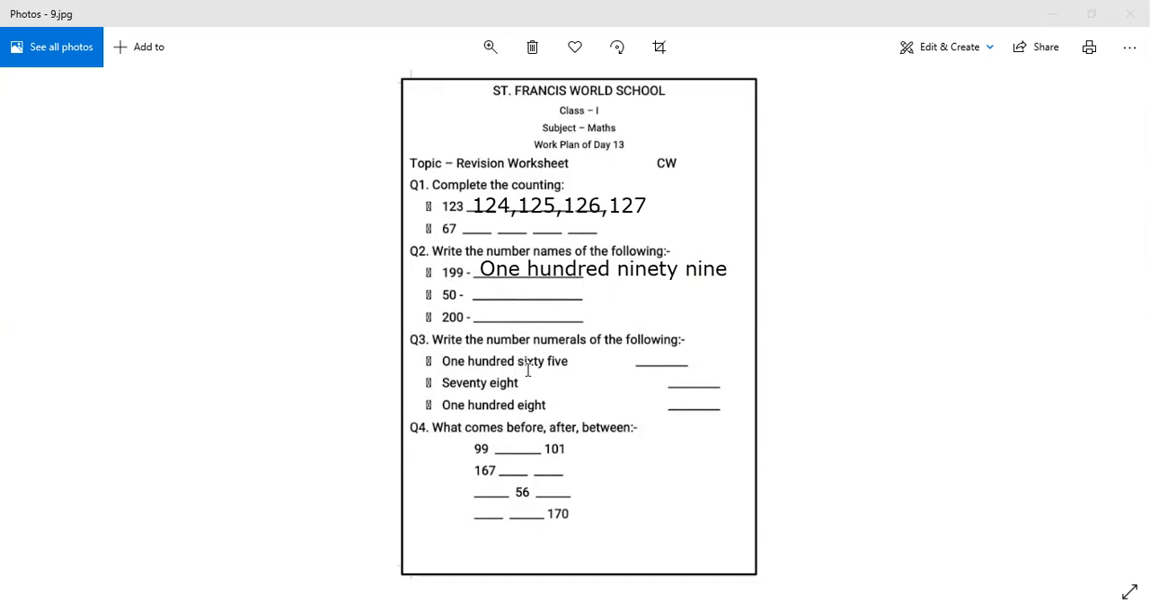
mouse_move(627, 348)
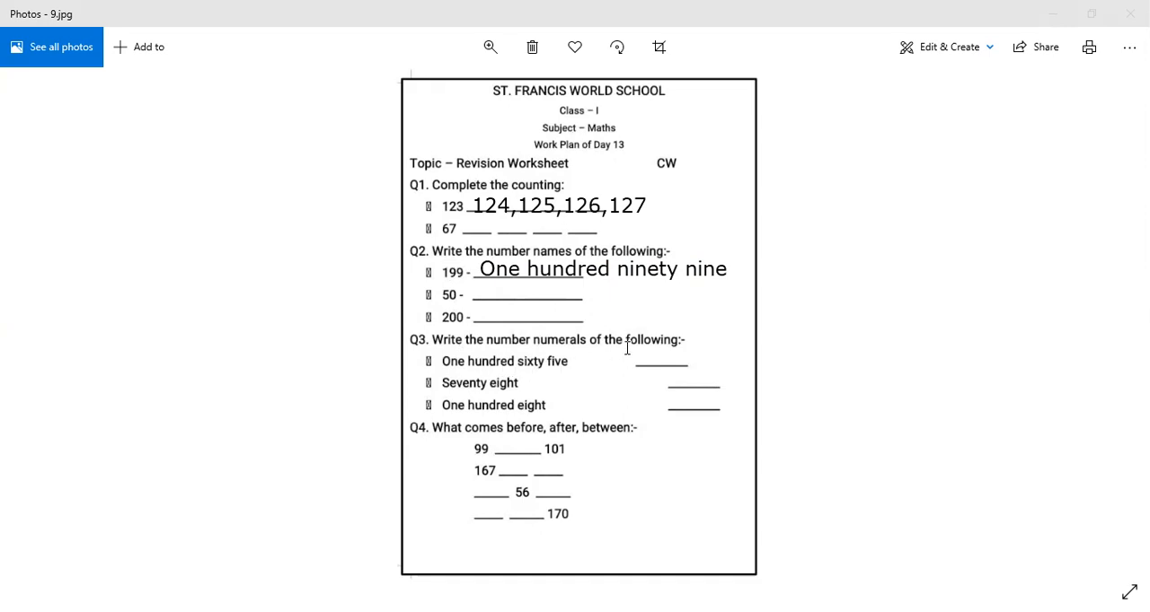
text(165)
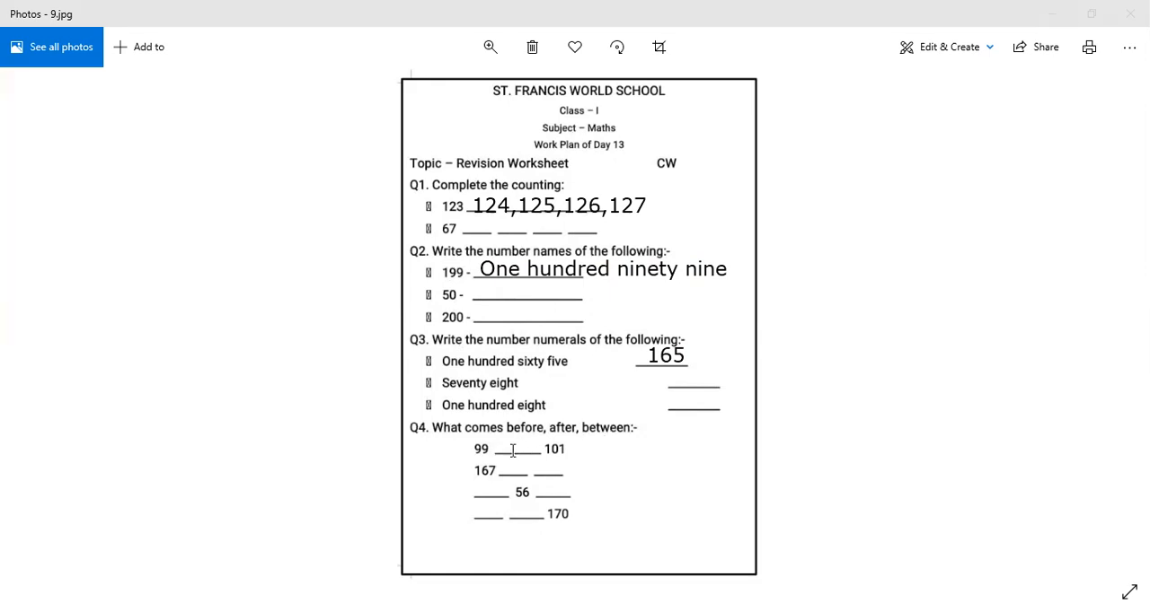
mouse_move(482, 466)
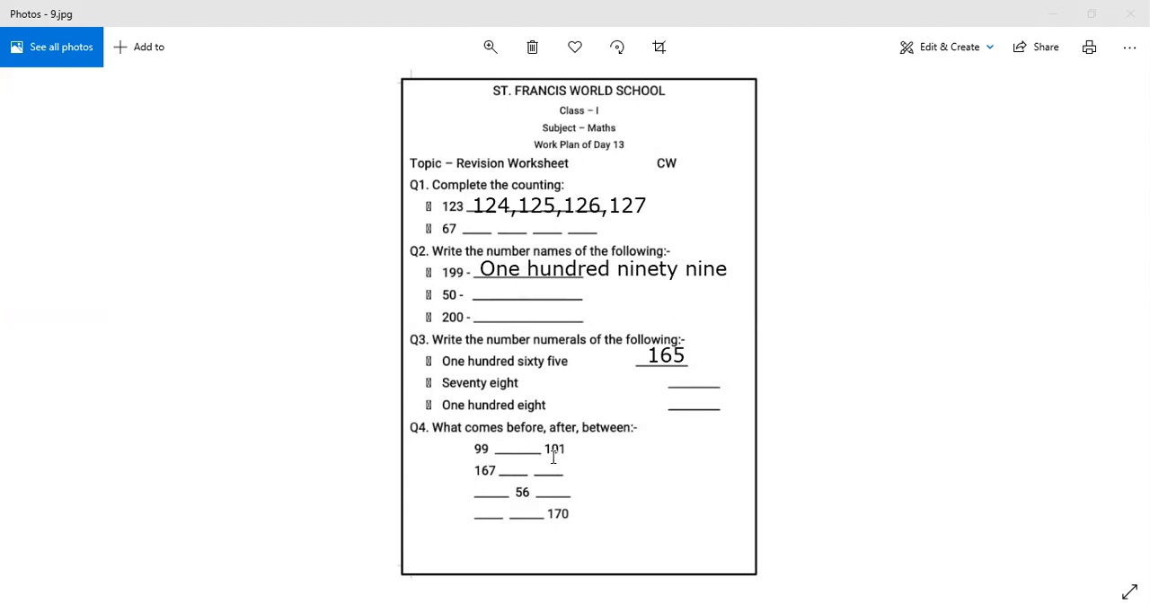
mouse_move(568, 462)
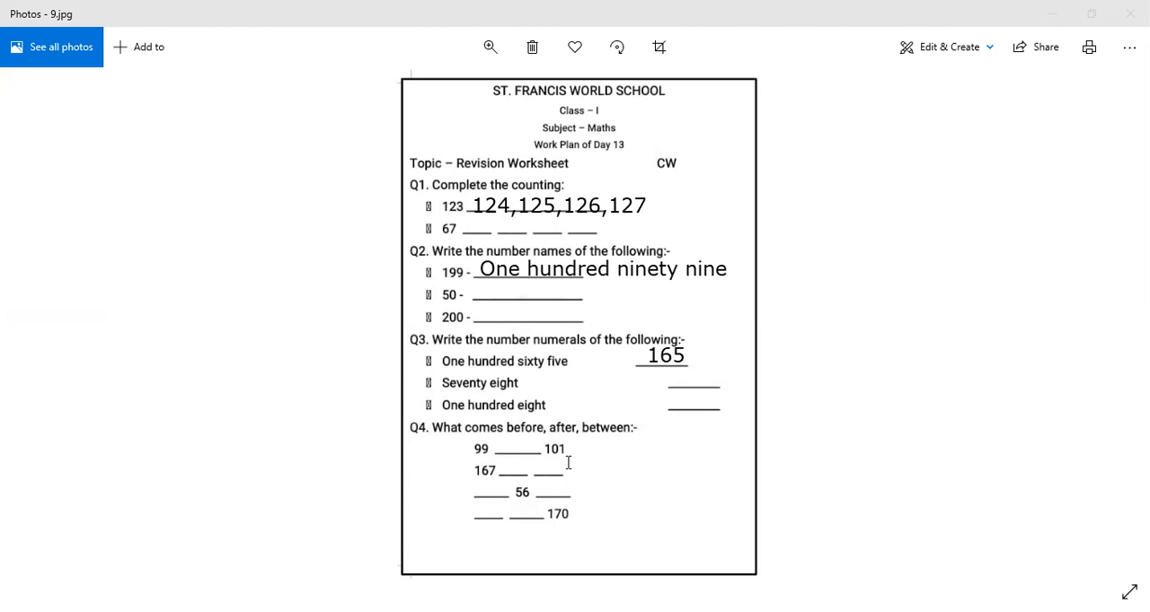
mouse_move(494, 447)
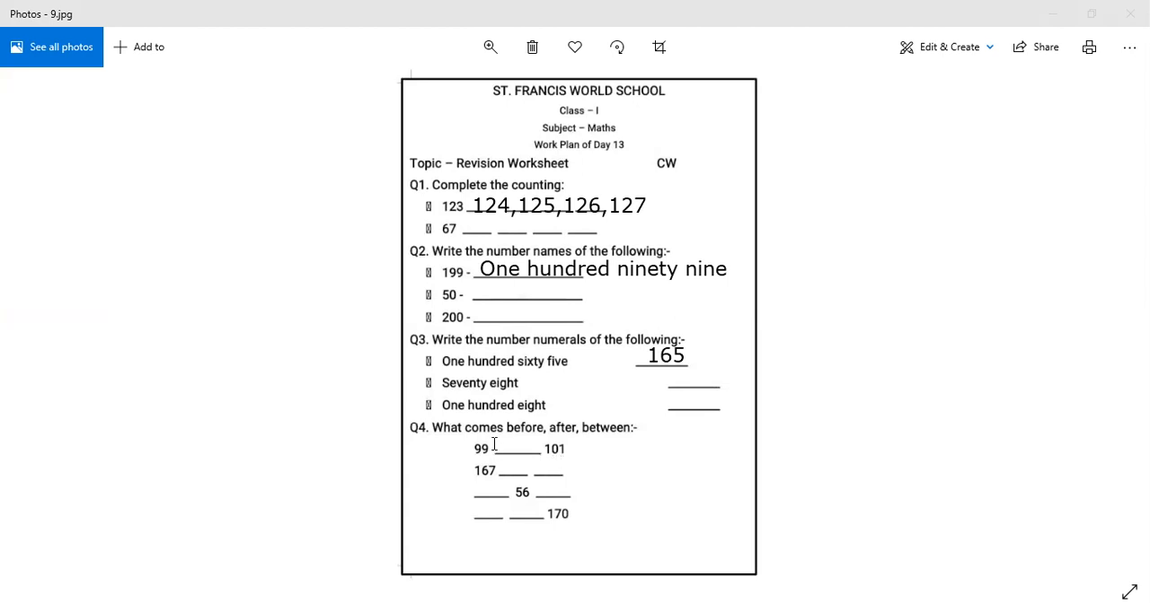
text(100)
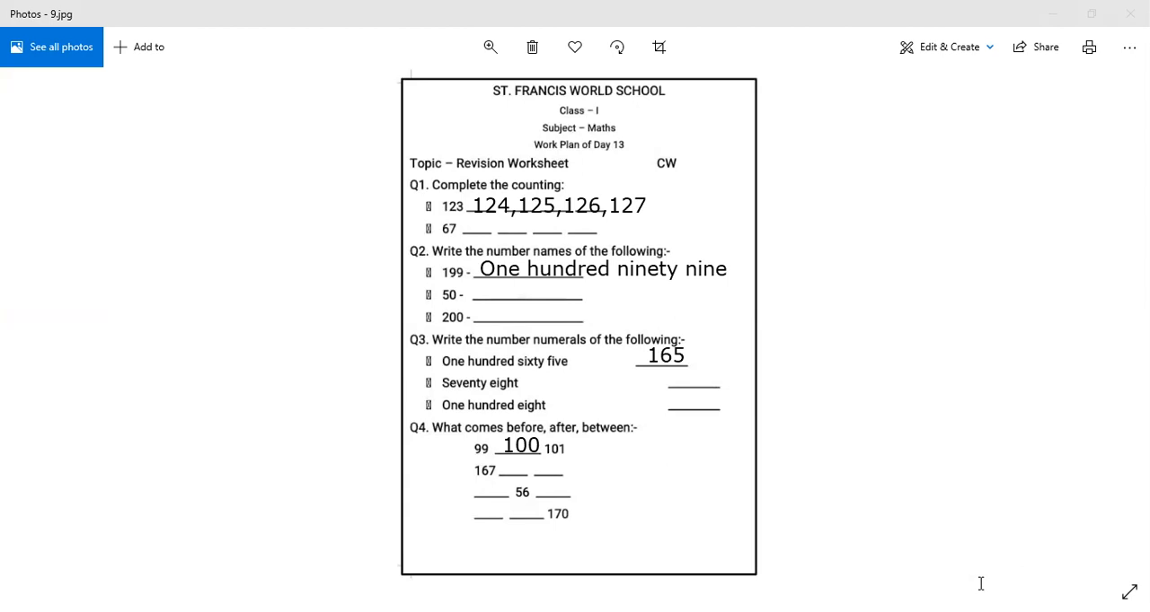
mouse_move(891, 136)
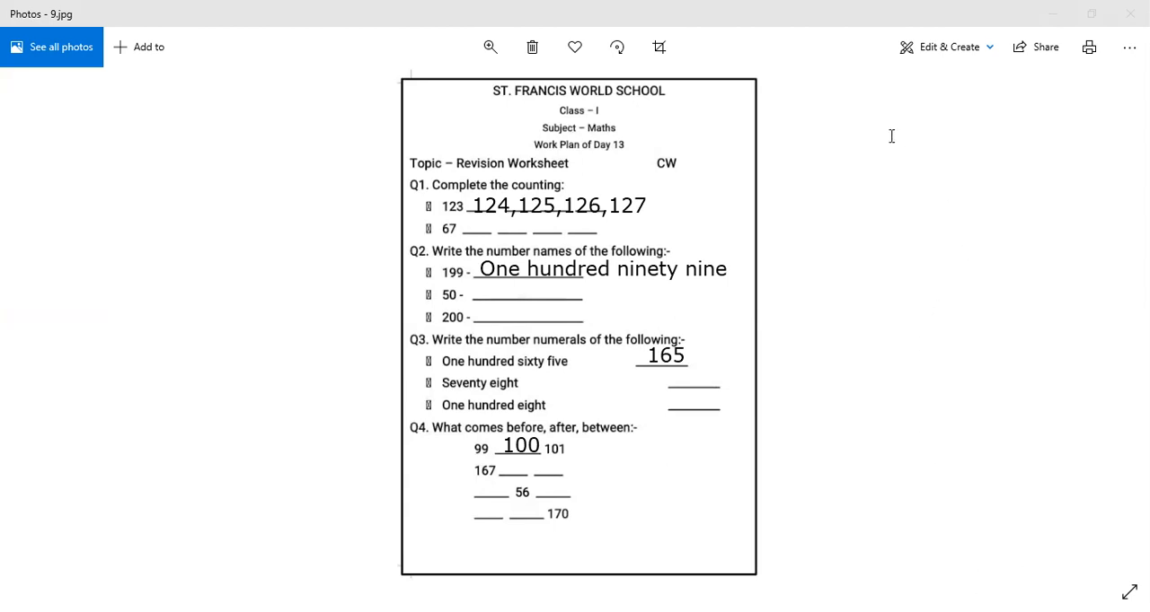
mouse_move(867, 98)
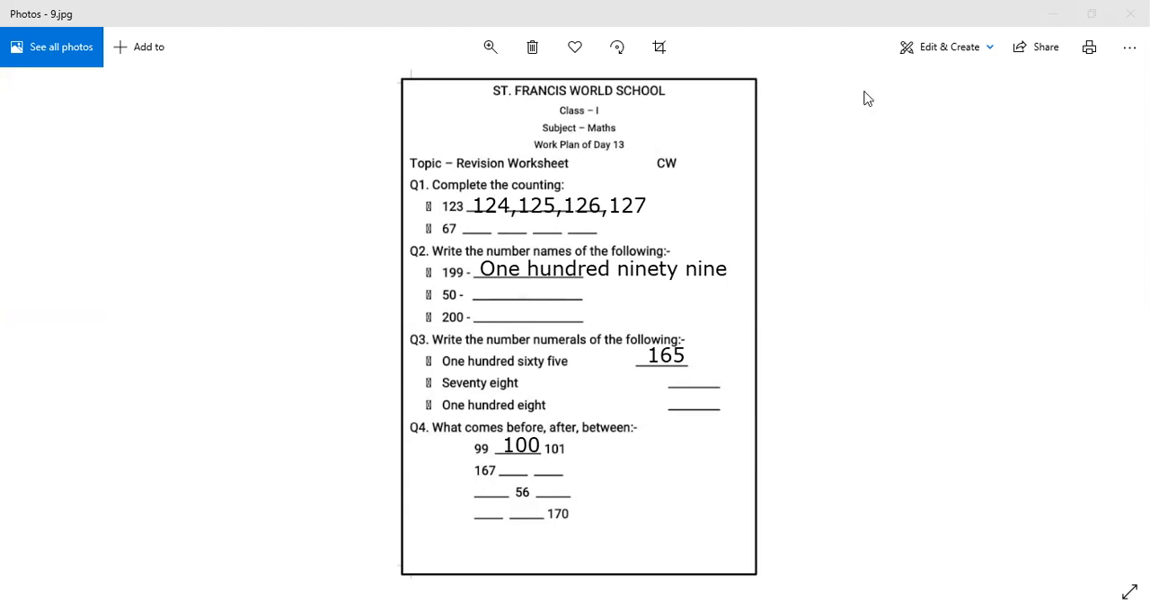
mouse_move(444, 75)
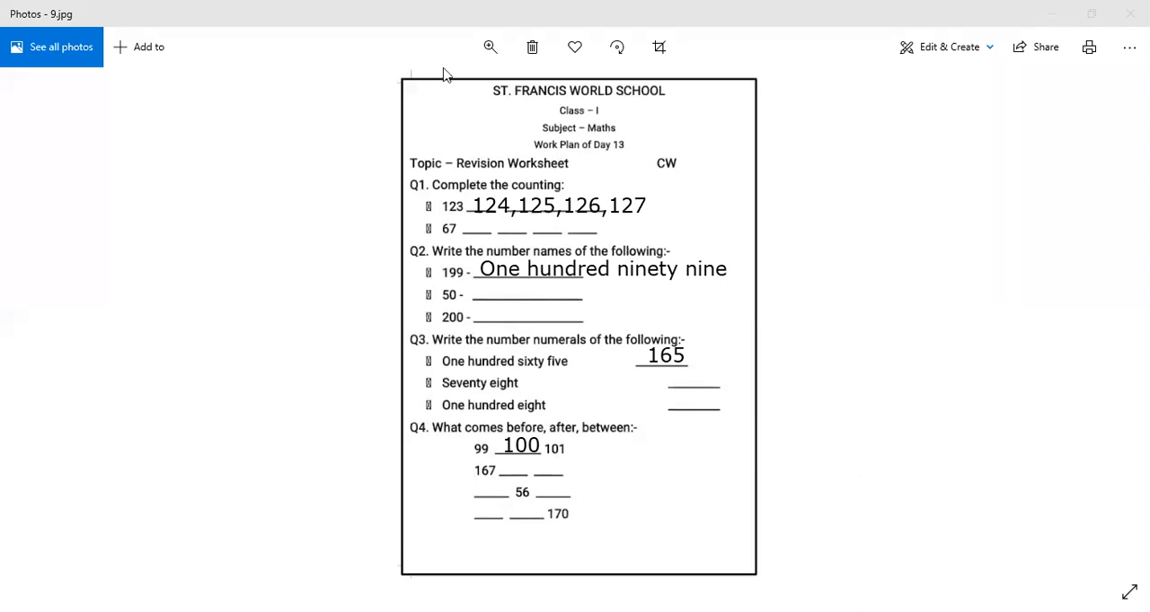